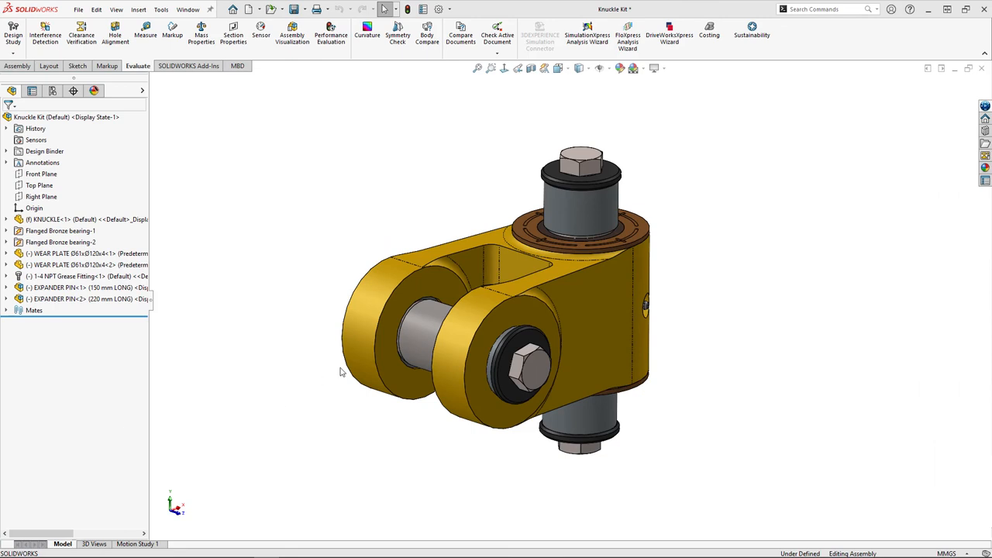
mouse_move(261, 403)
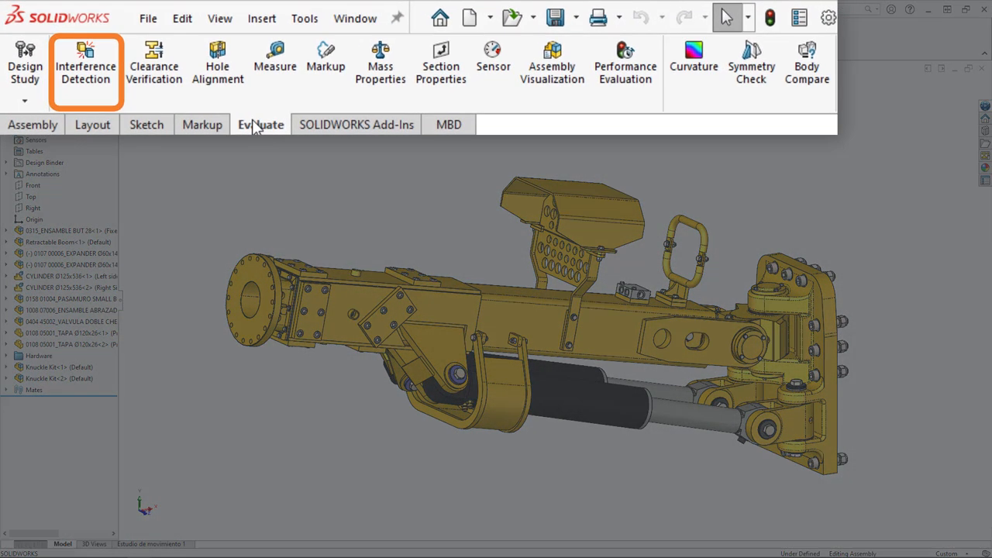
Step: Run Interference Detection on ASM BOOM 14 with the Create fasteners folder option enabled
click(86, 62)
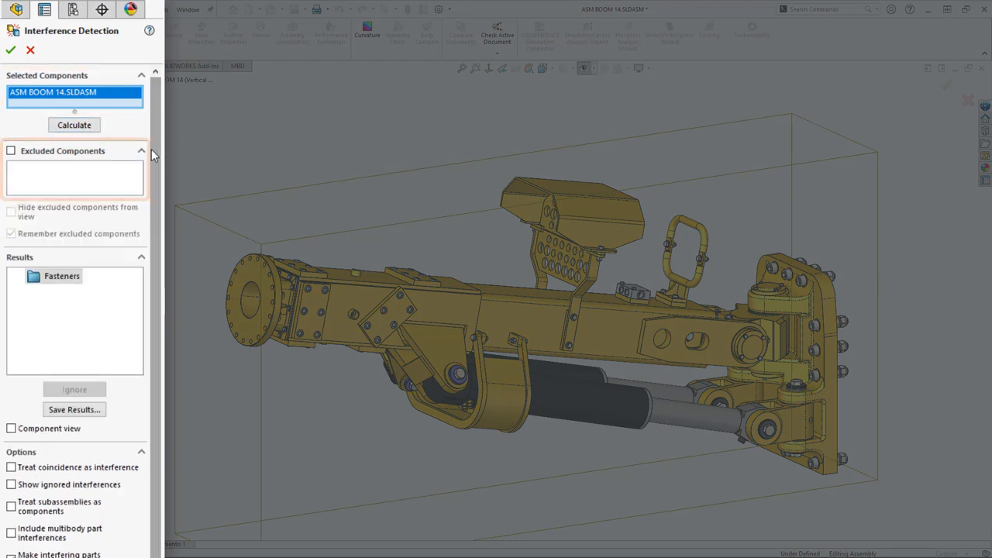
click(141, 150)
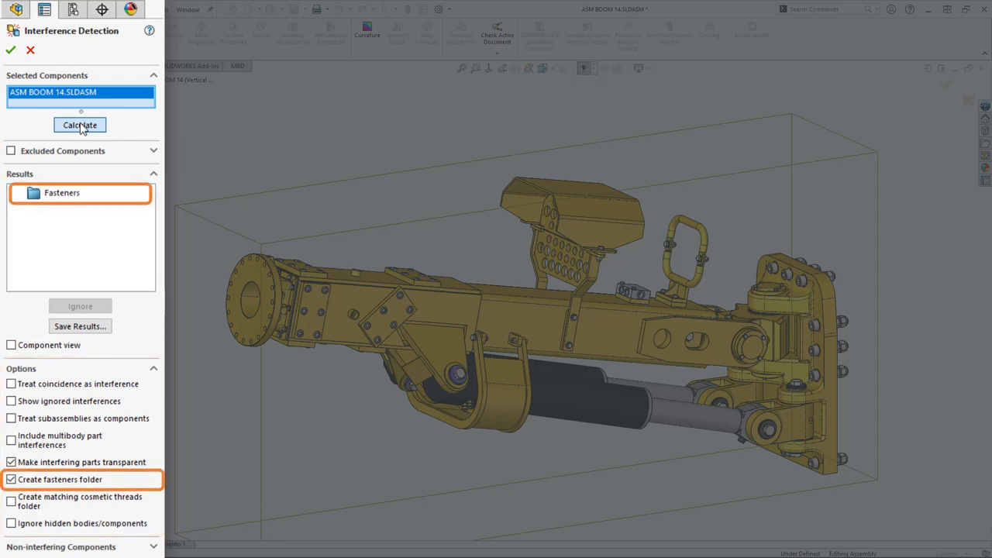
click(81, 124)
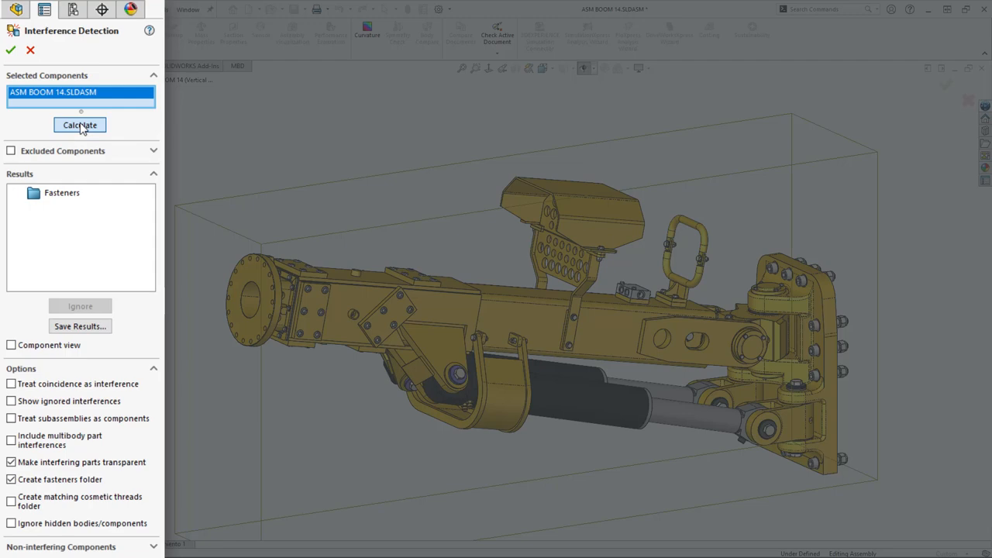
Step: Calculate the interferences, inspect Interference5 on the model, and close the check
click(79, 124)
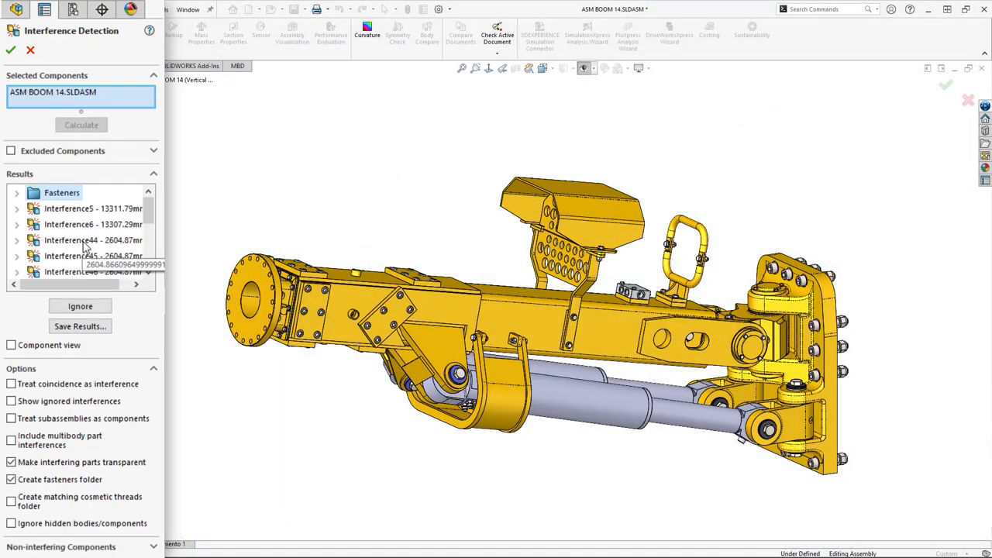
click(93, 255)
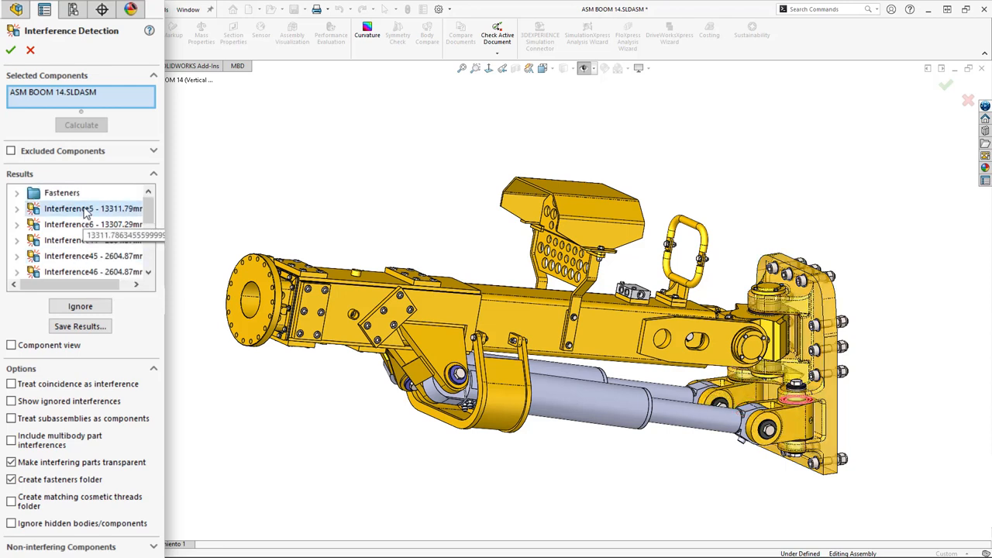
click(19, 208)
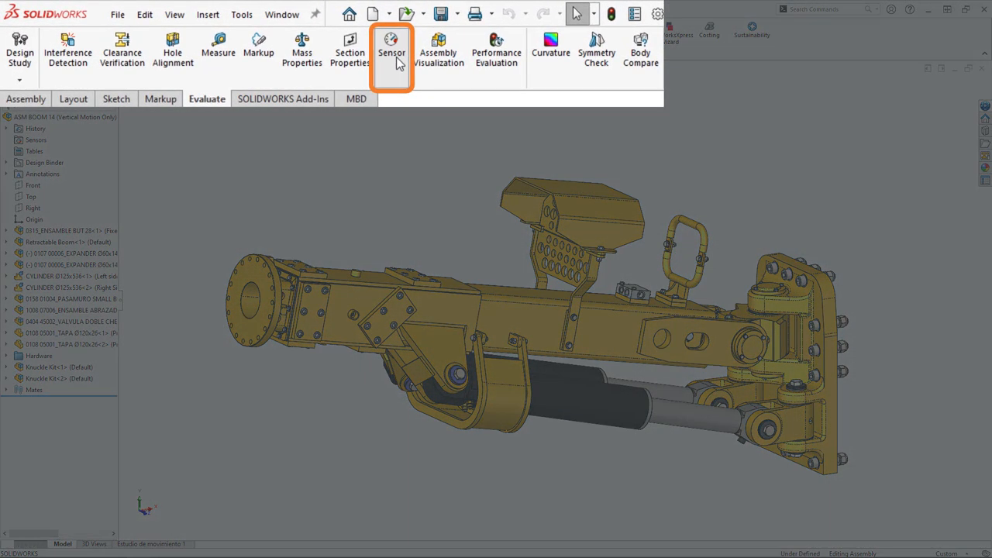
Step: Add a new sensor of type Interference Detection to the boom assembly
click(391, 43)
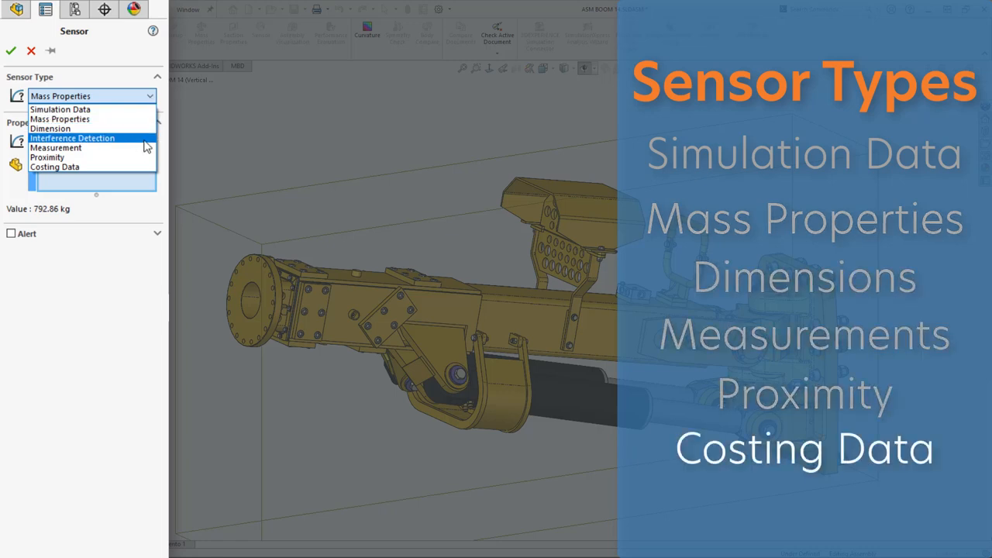
click(72, 136)
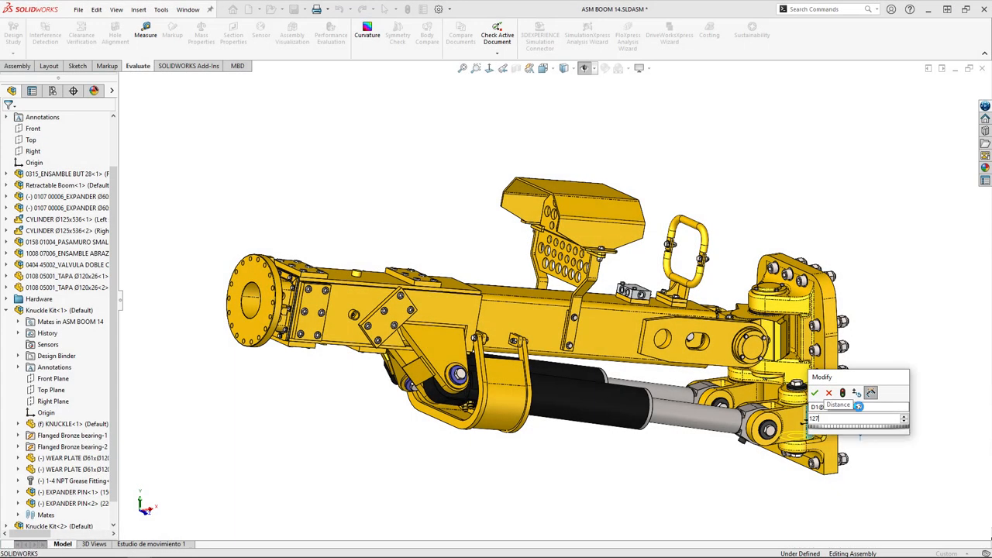
Step: Apply the modified distance value, review Interference1 at the knuckle, and close the results
click(820, 393)
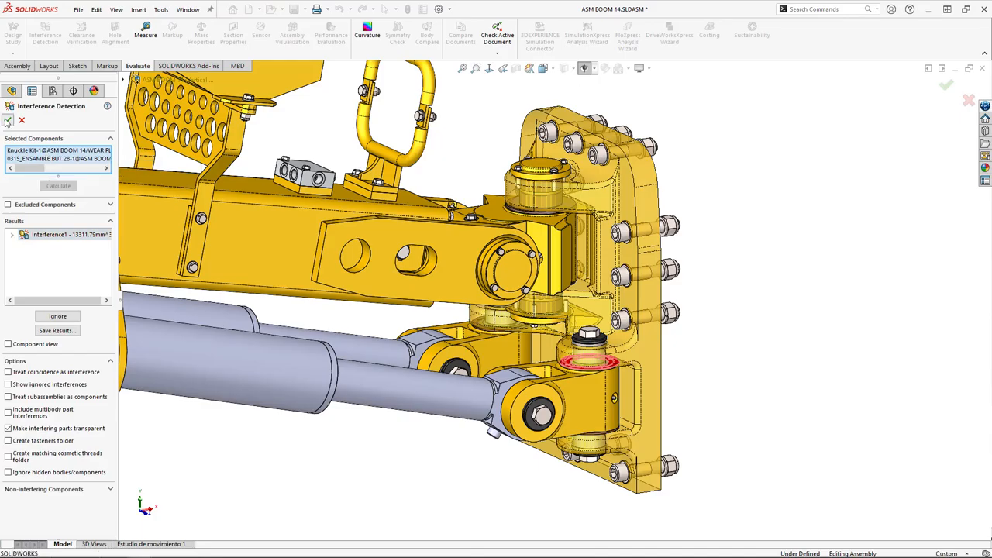
click(10, 121)
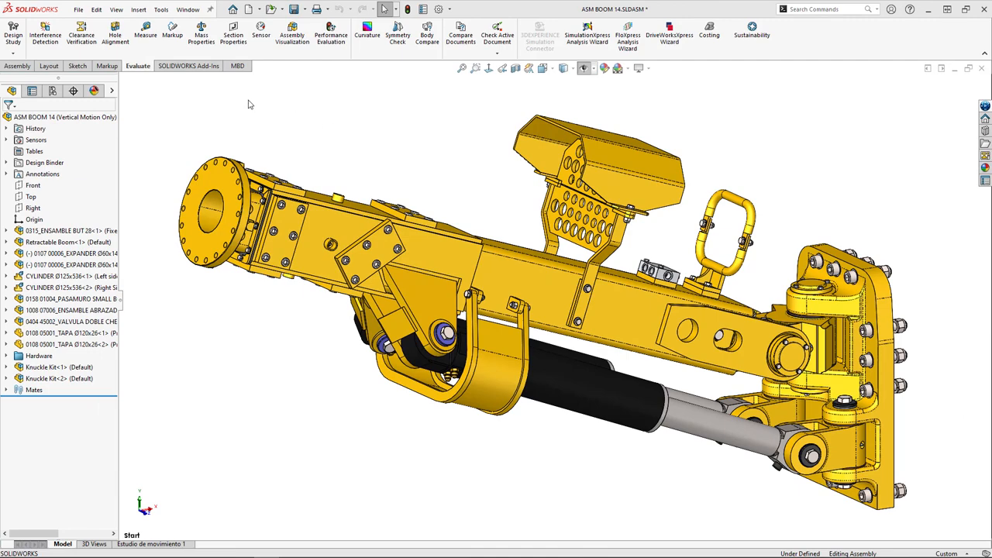
Step: Start Move Component with Collision Detection limited to These components
click(26, 100)
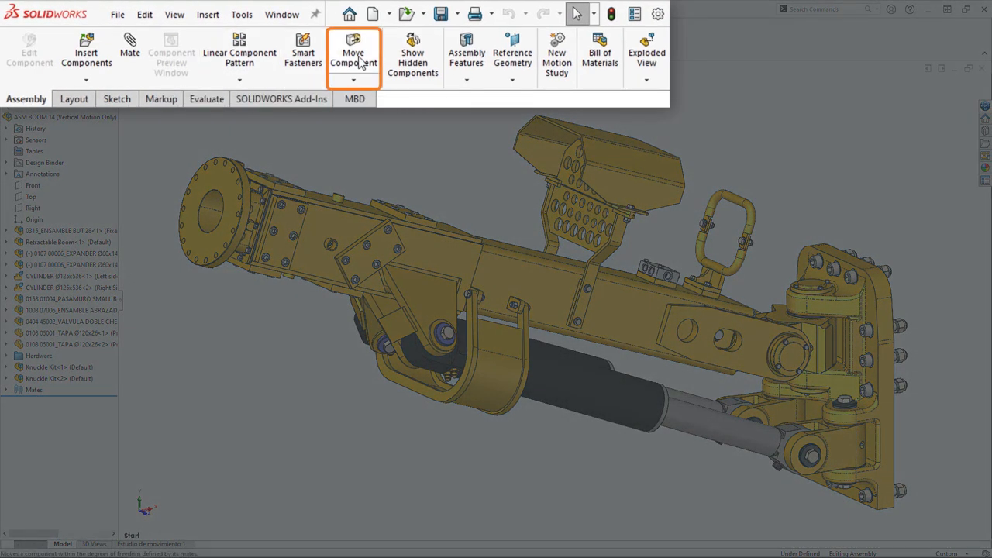
click(355, 53)
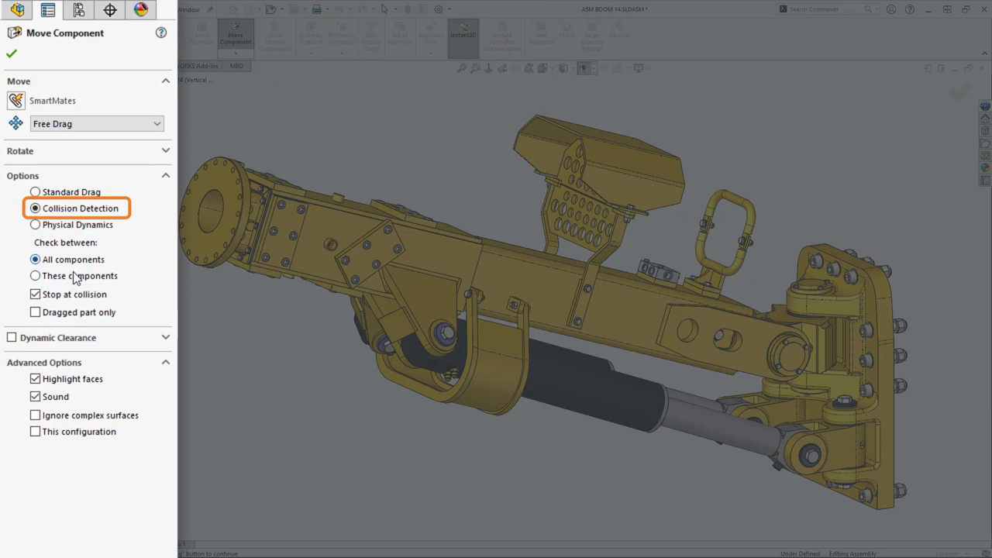
click(34, 276)
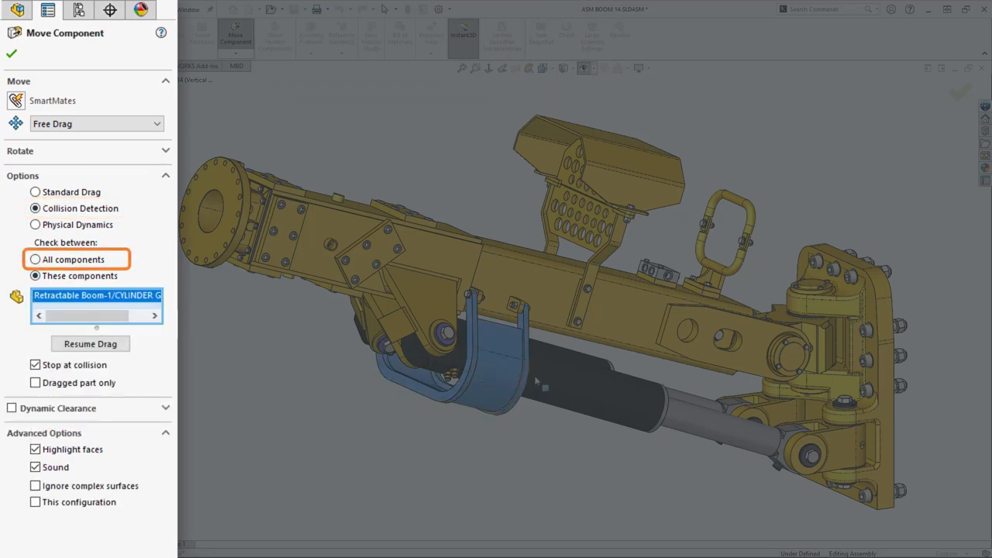
click(34, 276)
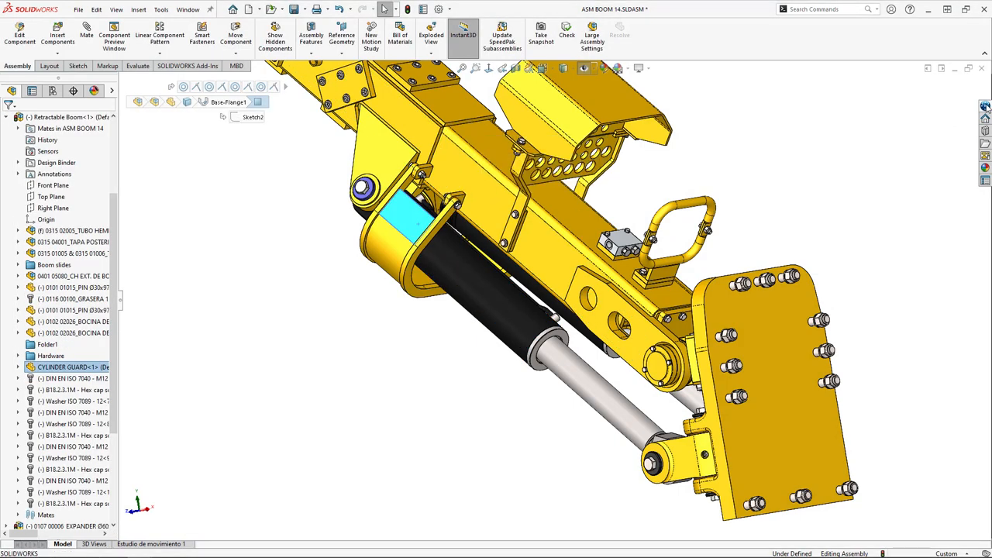
Step: Replace CYLINDER GUARD by its latest revision and restart the move with collisions checked between cylinder and guard
right_click(721, 316)
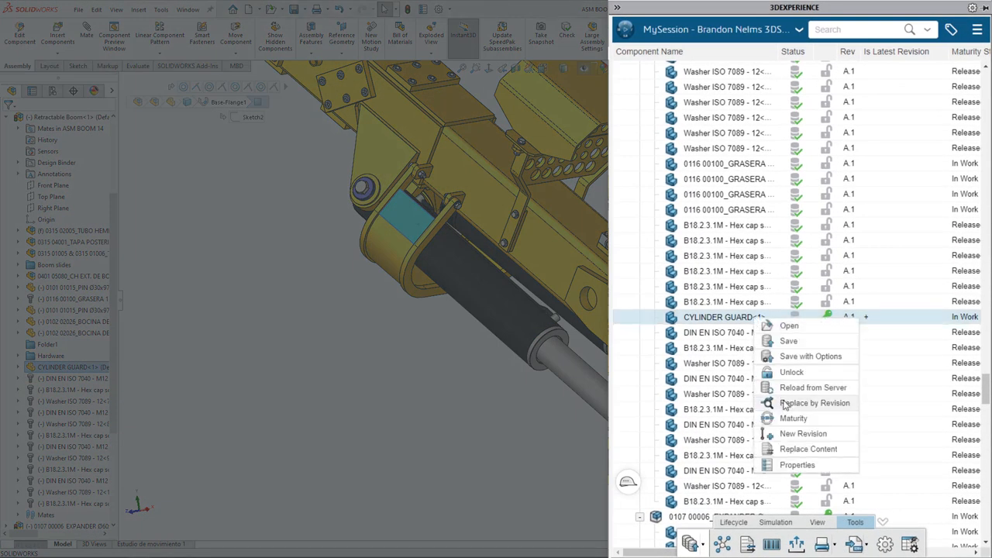
click(812, 403)
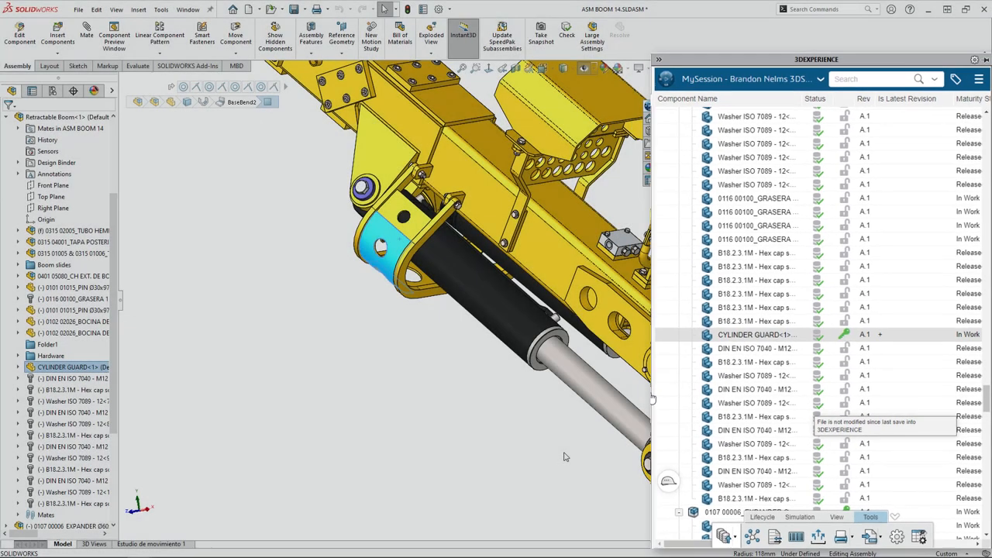
click(234, 35)
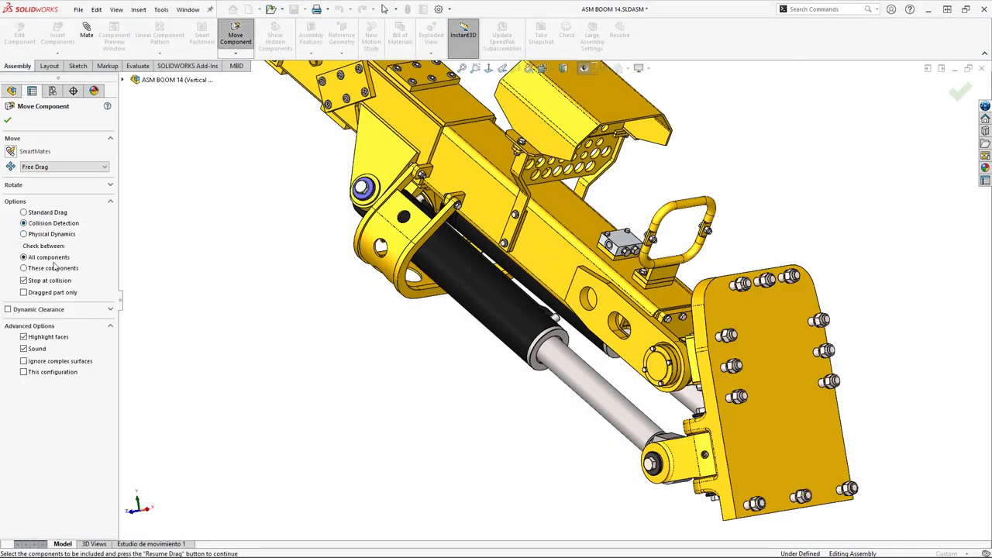
click(23, 267)
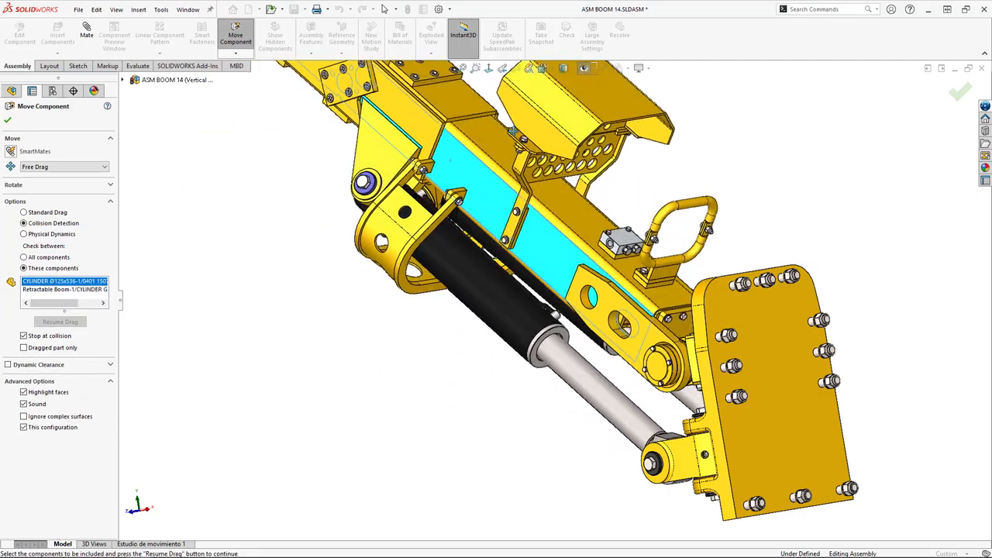